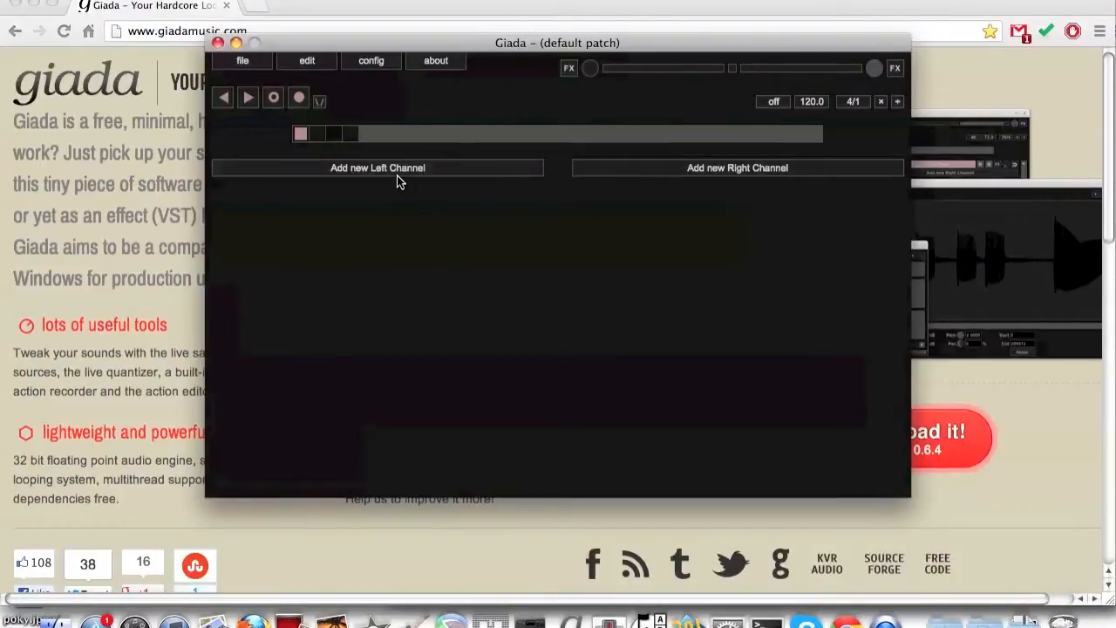
- Add a new left channel and load the congos.wav sample into it
{"action": "left_click", "coordinate": [376, 168]}
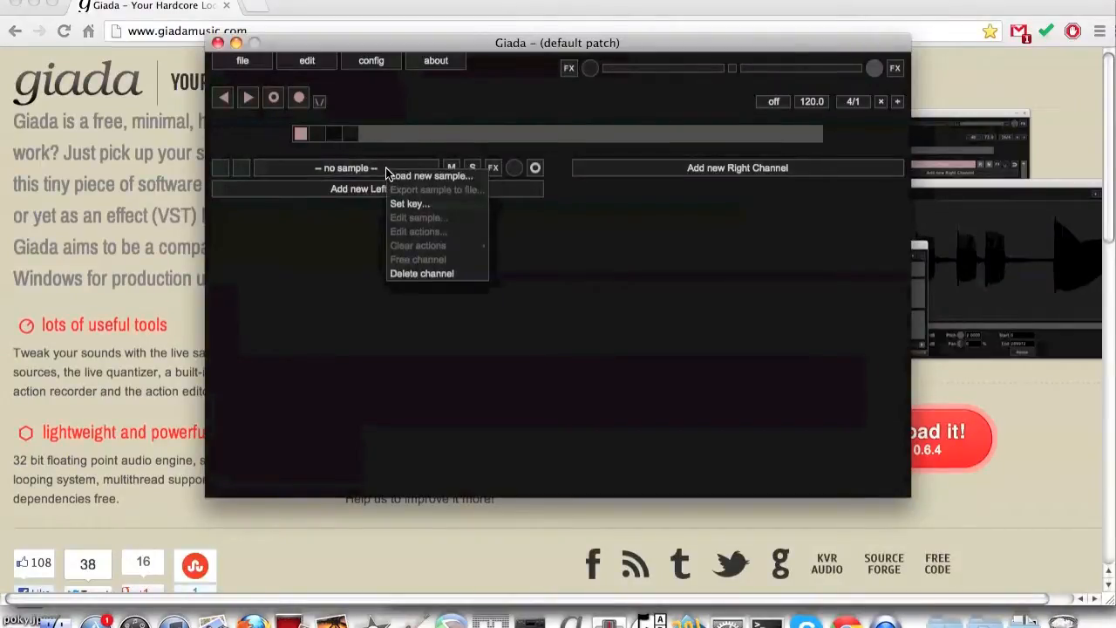
{"action": "mouse_move", "coordinate": [432, 174]}
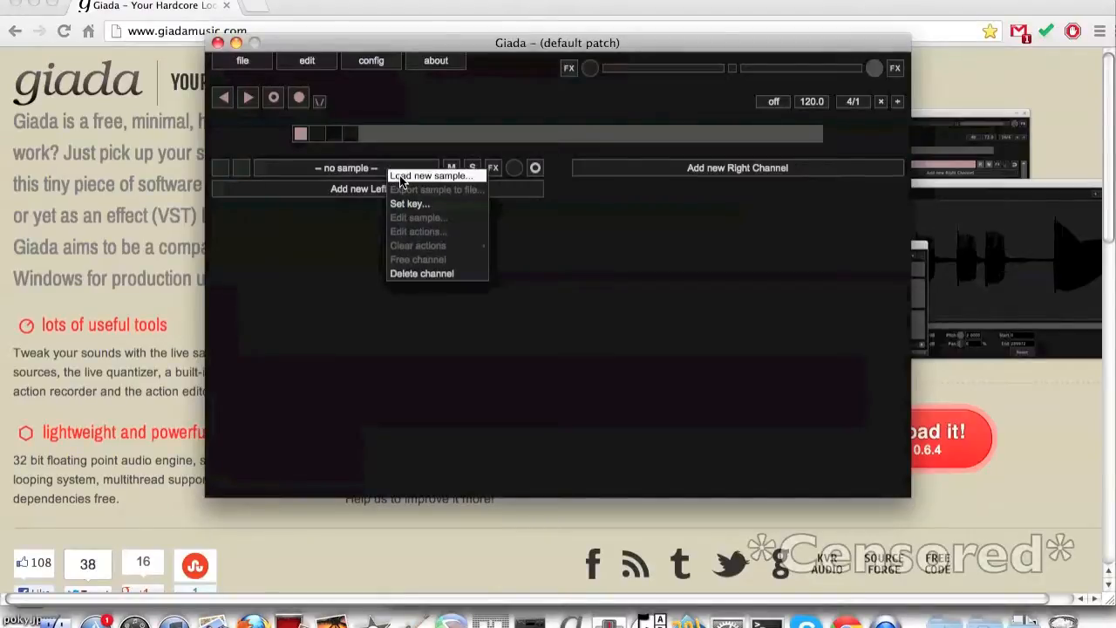
{"action": "left_click", "coordinate": [431, 174]}
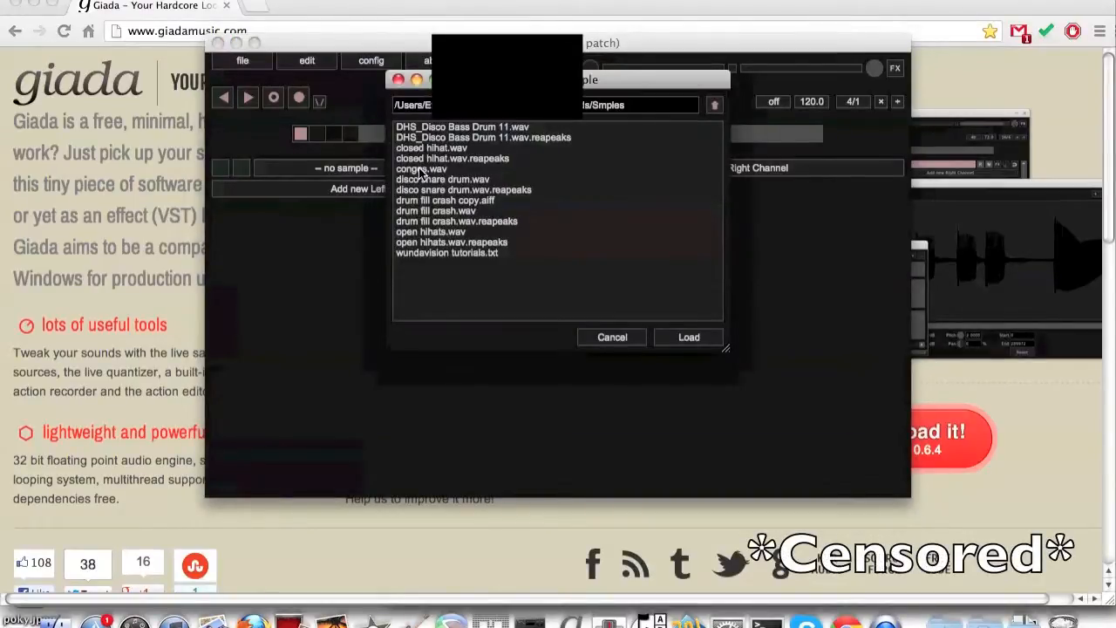
{"action": "left_click", "coordinate": [687, 337]}
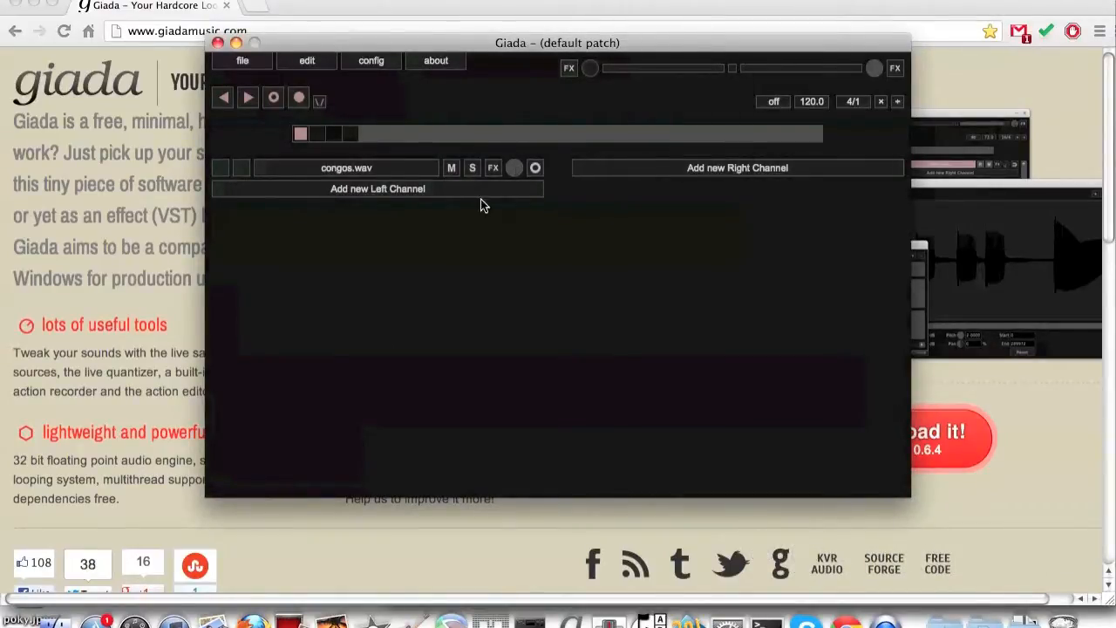
{"action": "mouse_move", "coordinate": [547, 165]}
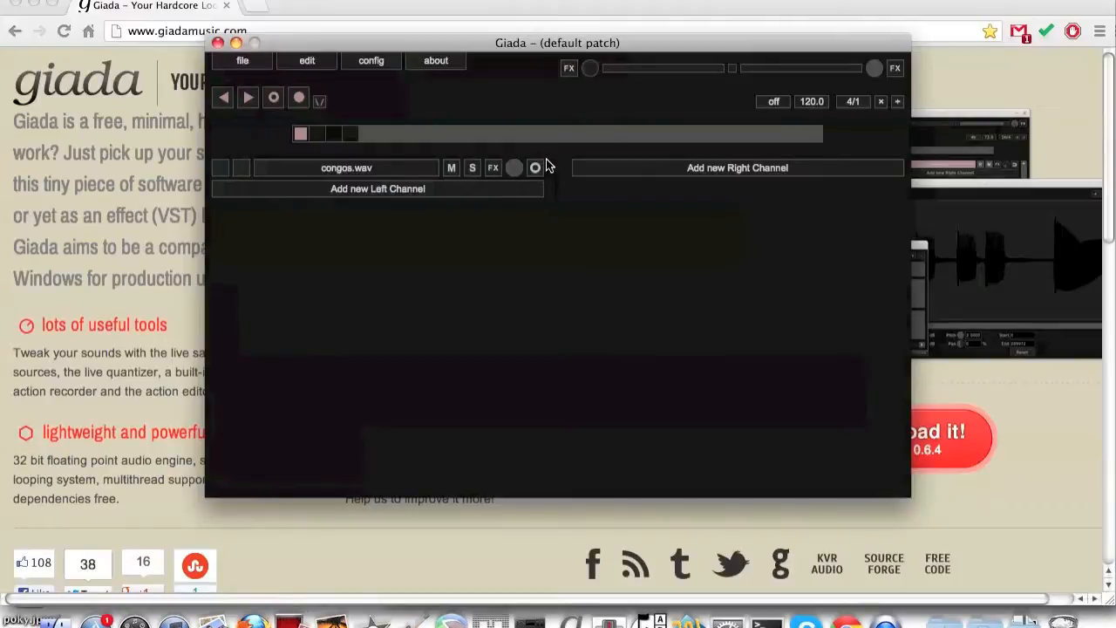
- Set the congos.wav channel's playback mode to Oneshot basic
{"action": "left_click", "coordinate": [535, 167]}
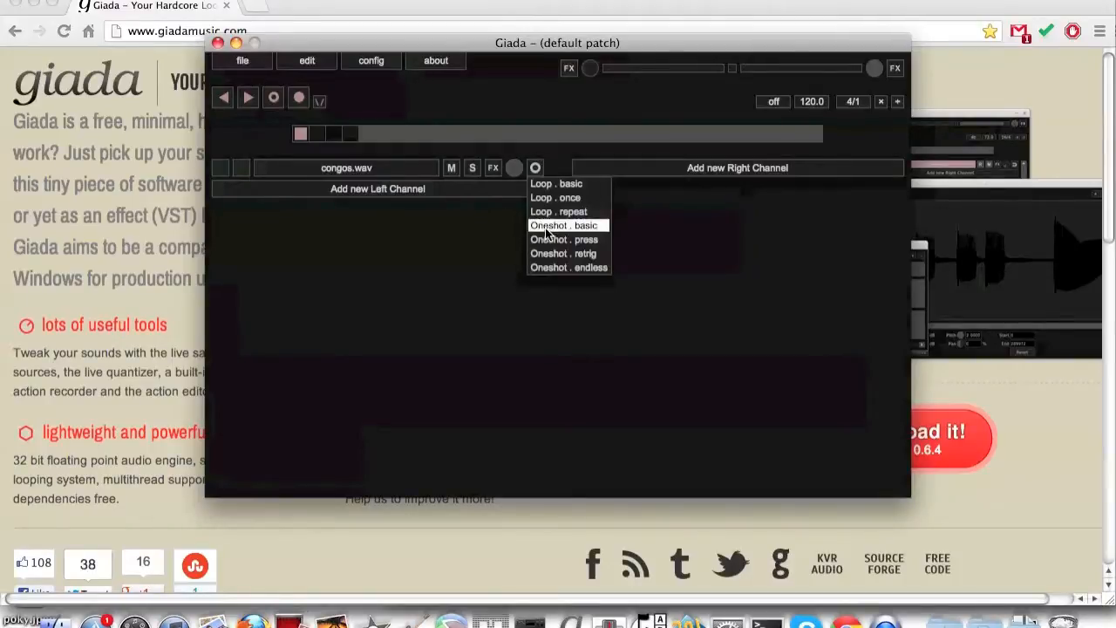
{"action": "left_click", "coordinate": [563, 225]}
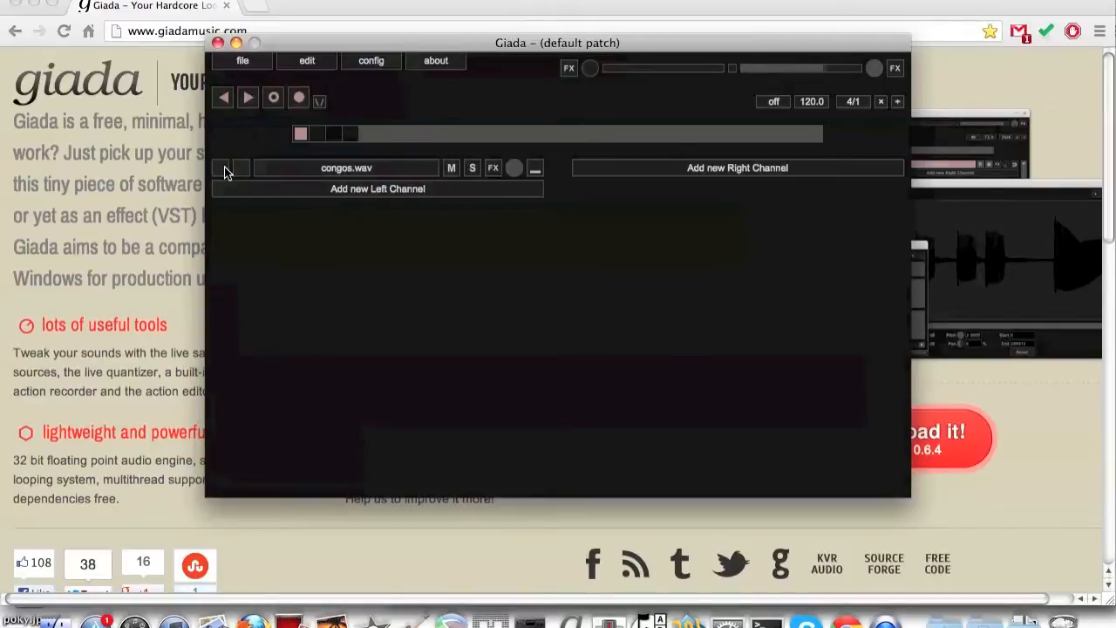
{"action": "mouse_move", "coordinate": [245, 172]}
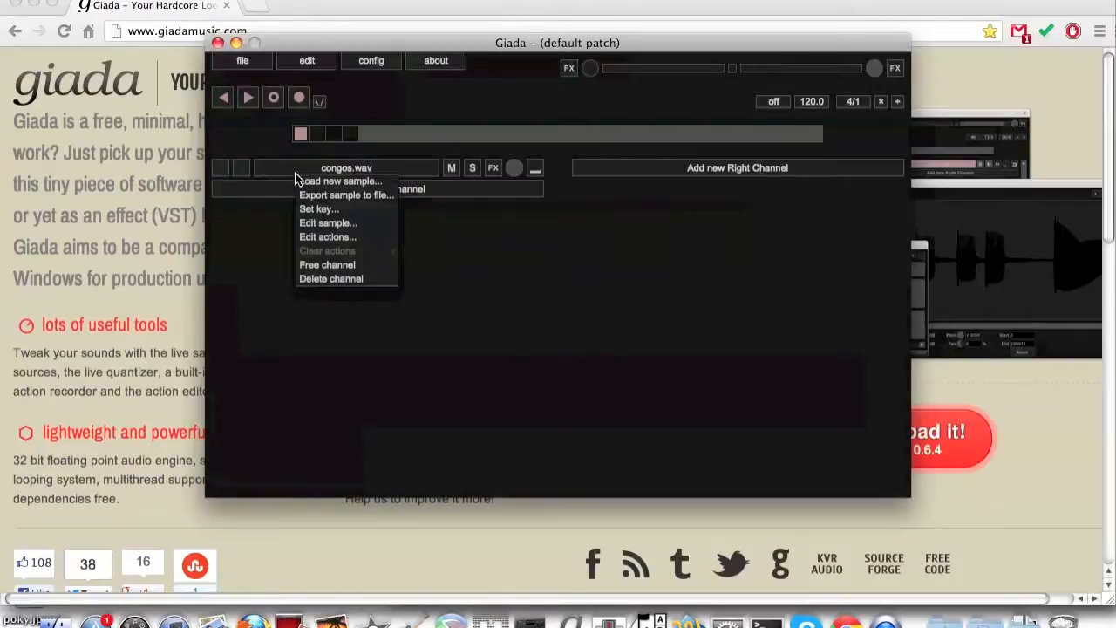
{"action": "mouse_move", "coordinate": [340, 179]}
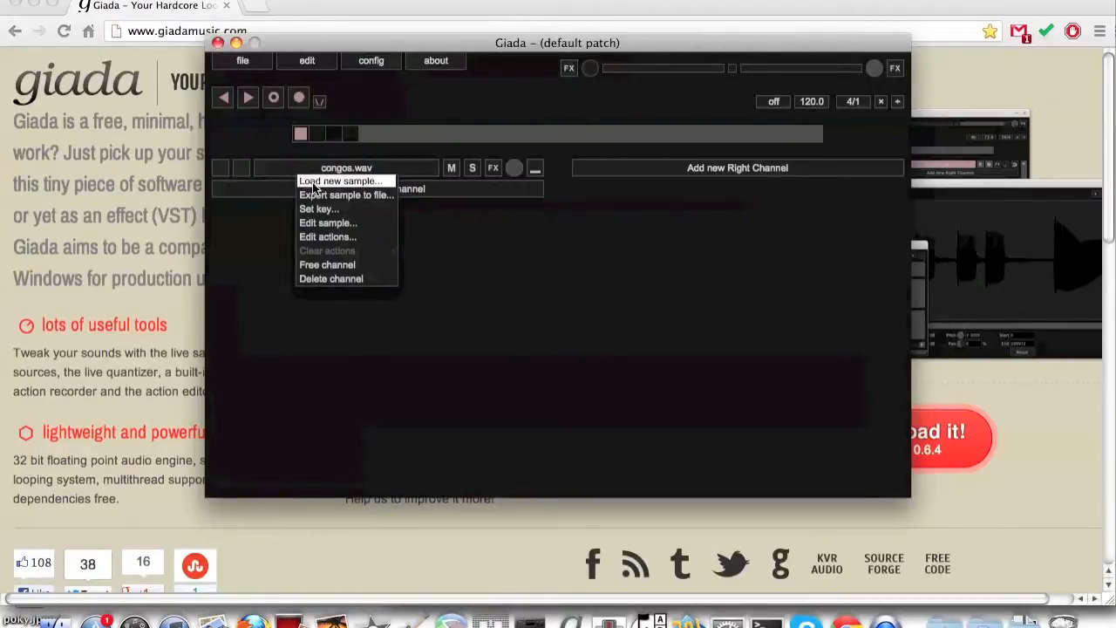
- Assign a keyboard trigger key to the congos.wav channel, then switch back to the giadamusic.com page in Chrome
{"action": "left_click", "coordinate": [319, 209]}
{"action": "type", "text": "a"}
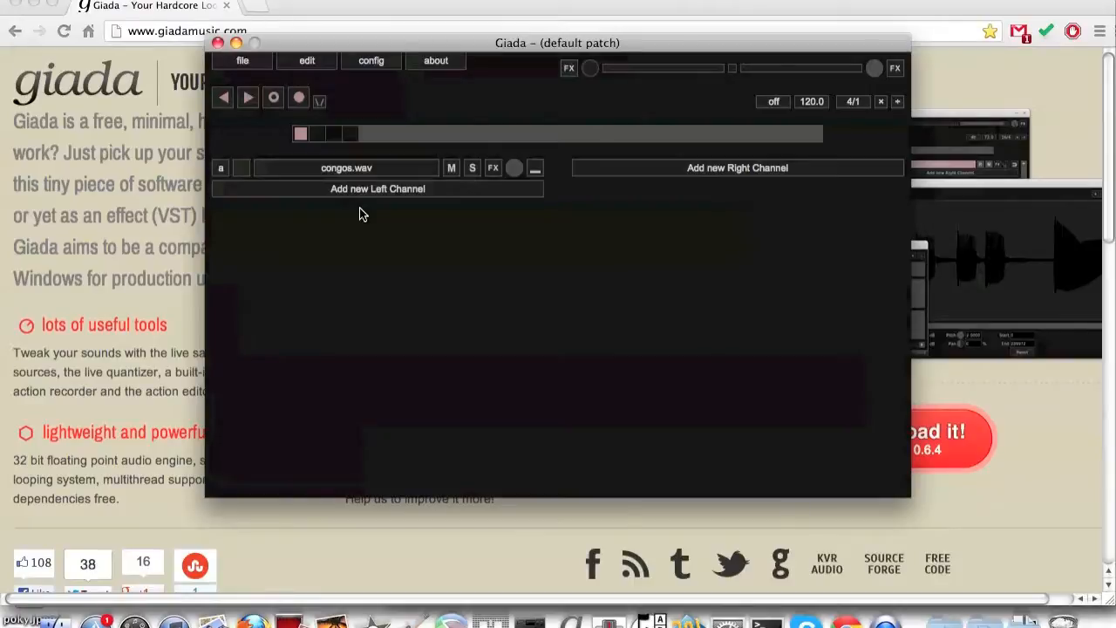
{"action": "left_click", "coordinate": [346, 168]}
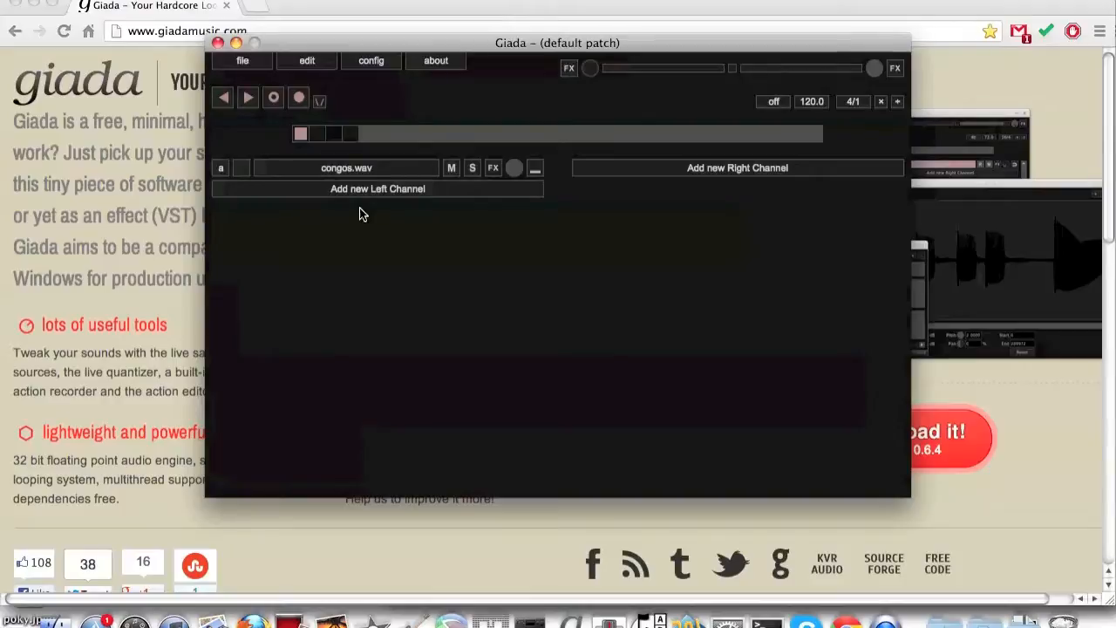
{"action": "left_click", "coordinate": [218, 42]}
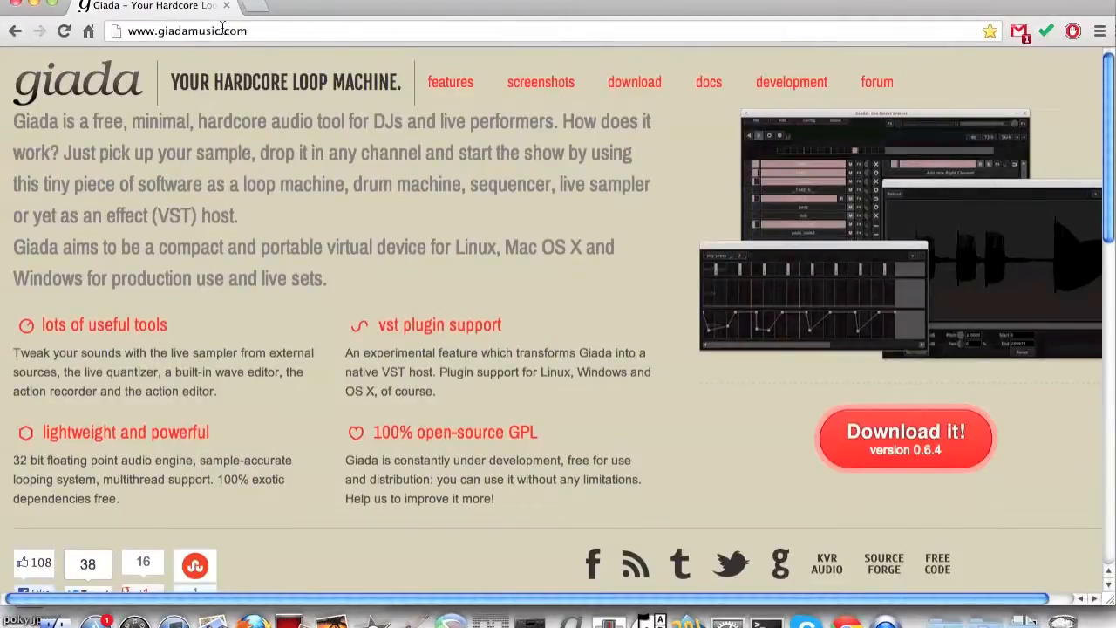
{"action": "mouse_move", "coordinate": [673, 146]}
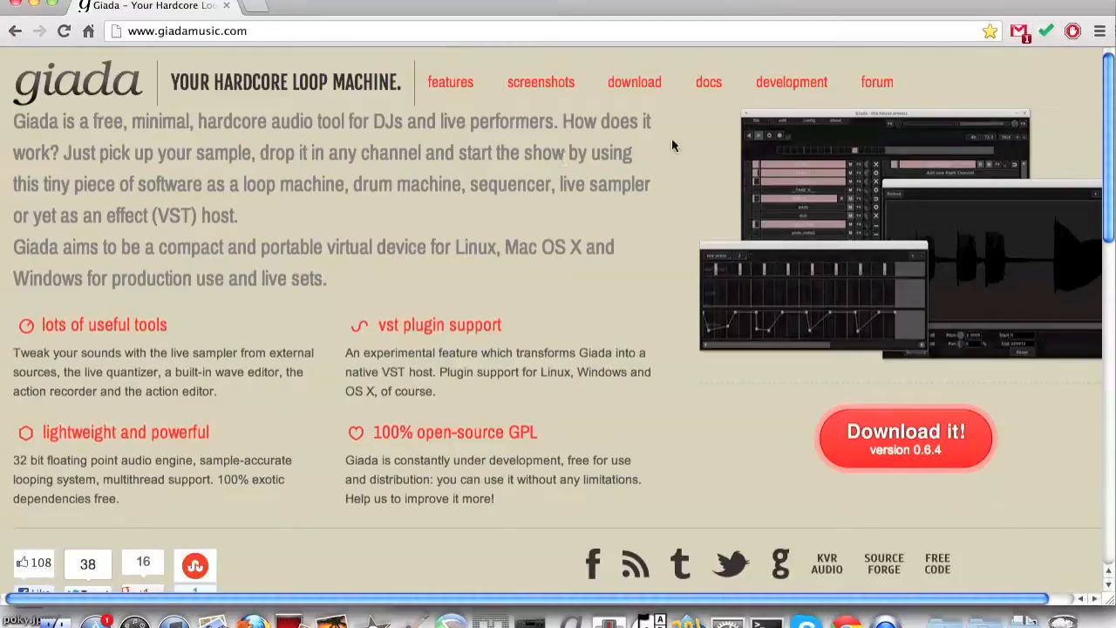
{"action": "mouse_move", "coordinate": [691, 105]}
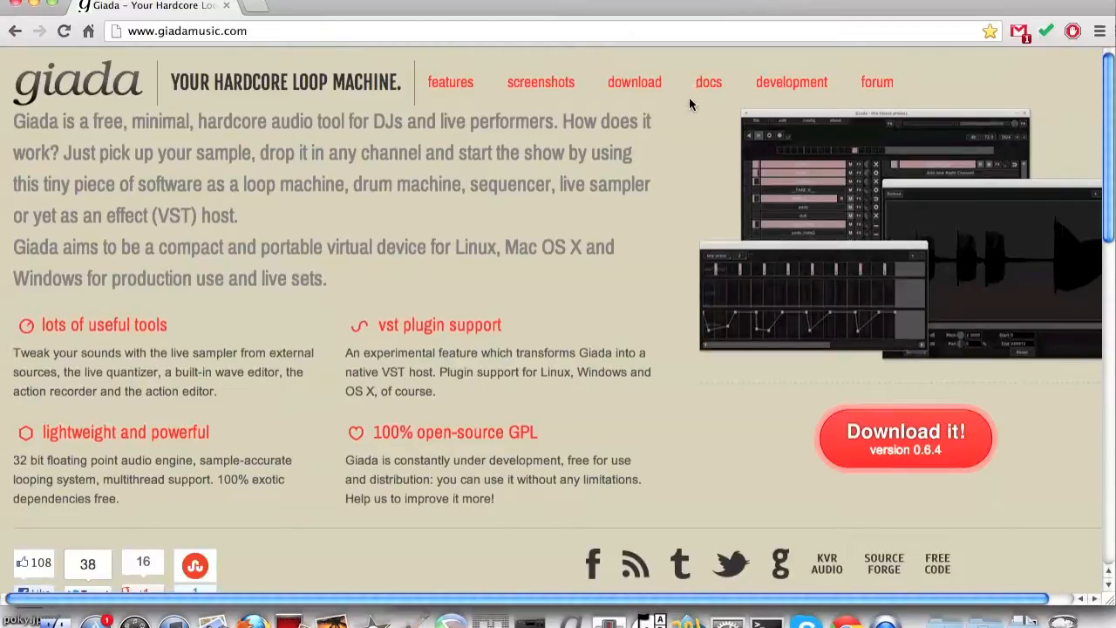